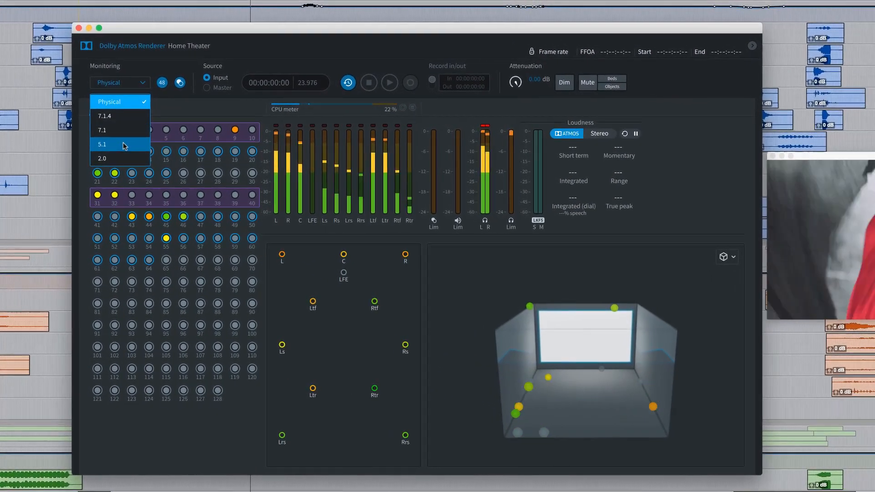
Preview the 5.1 monitoring layout, then settle on 2.0 stereo monitoring.
left_click(102, 144)
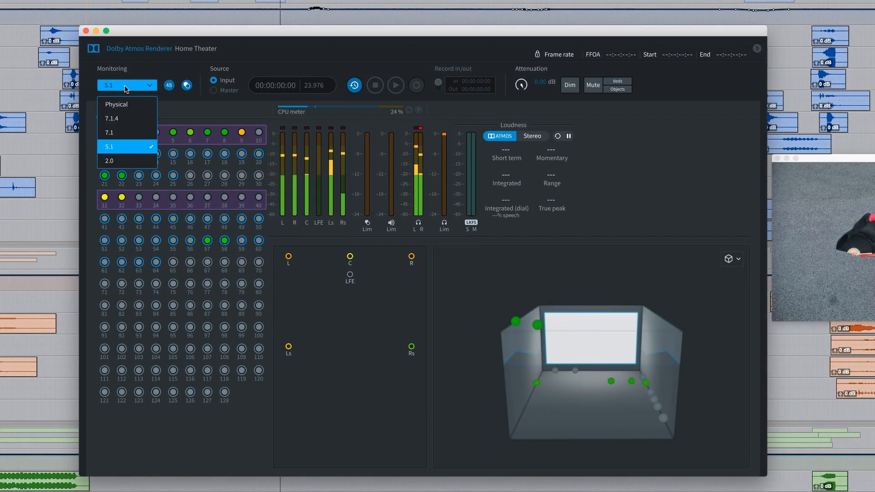
left_click(109, 161)
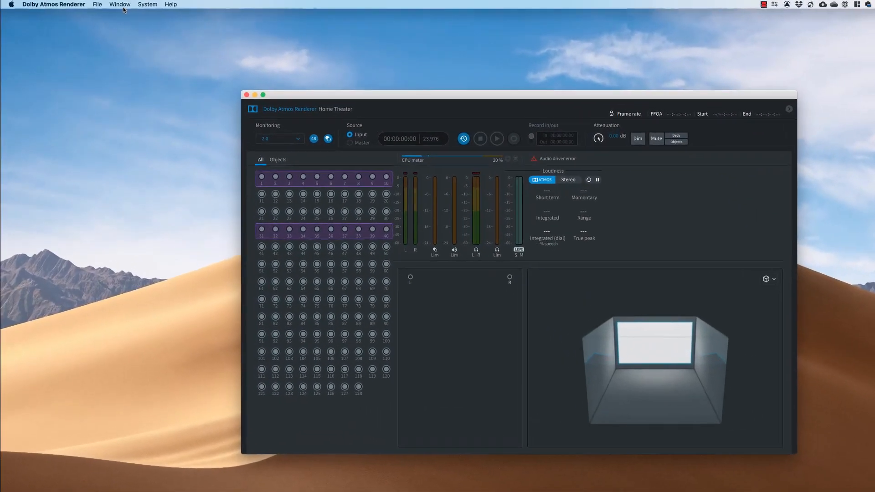
Set the renderer's driver input to Dolby Audio Bridge and output to HD Native Thunderbolt.
left_click(120, 5)
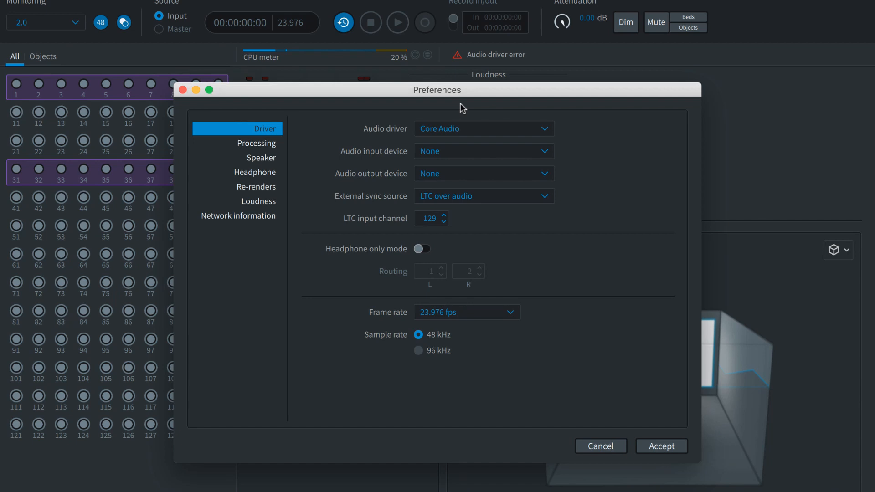
left_click(483, 128)
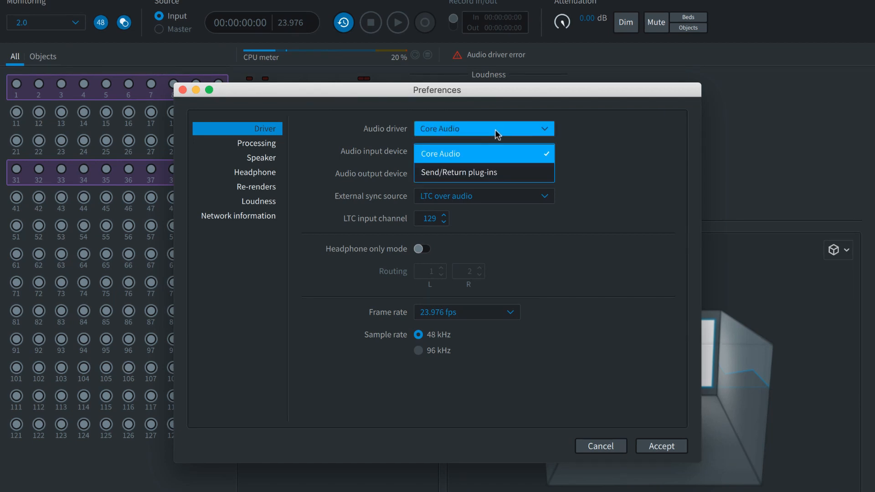
left_click(482, 151)
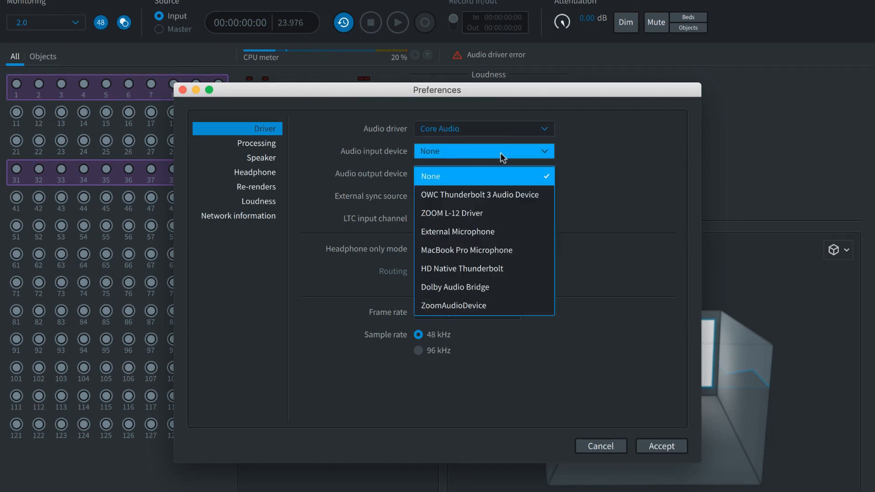
left_click(455, 287)
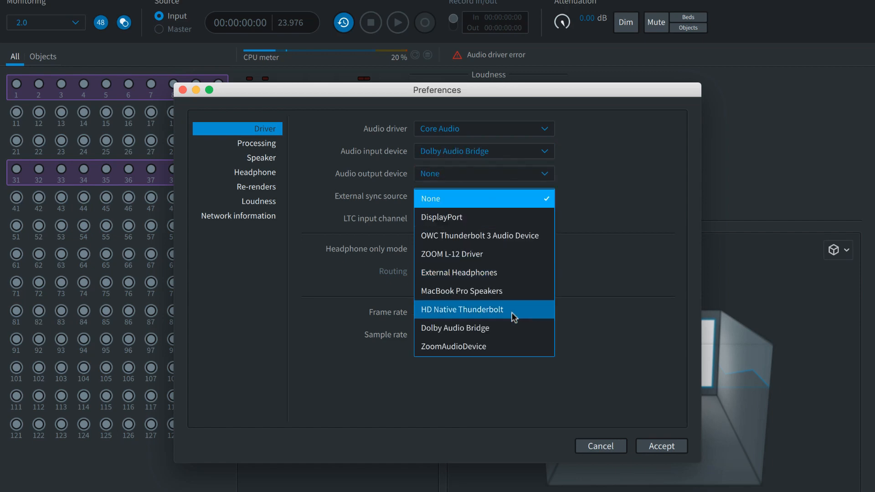
left_click(462, 309)
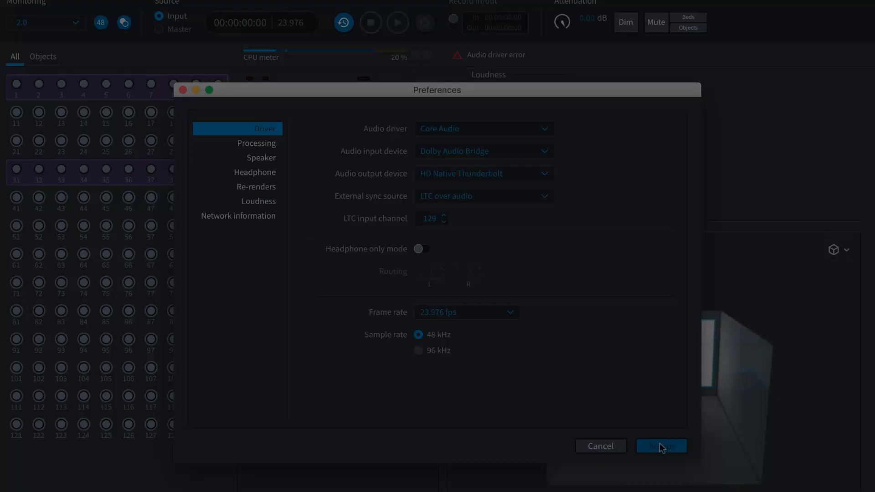
Accept the driver preferences and bring up the renderer's room setup.
left_click(661, 446)
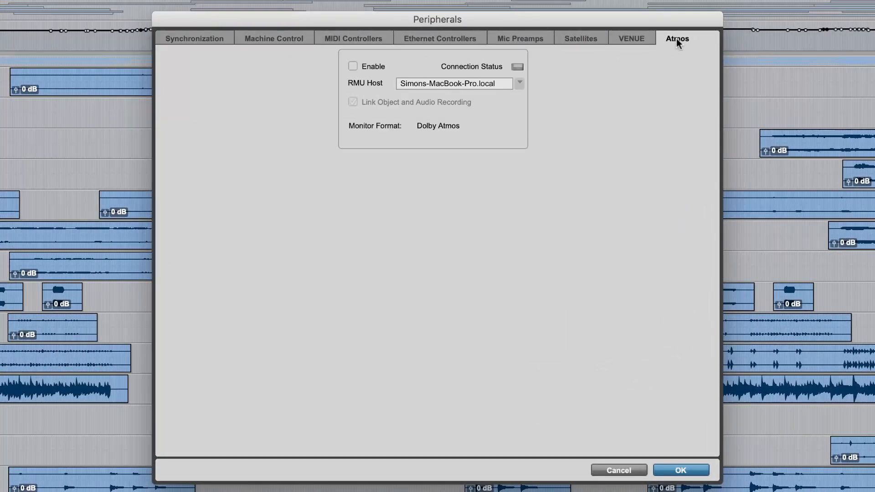
left_click(353, 66)
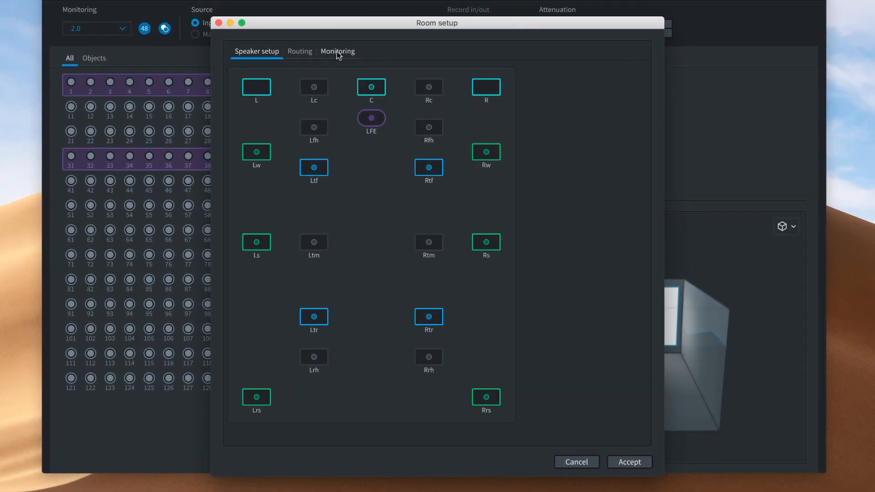
Show the room's monitoring layouts and preview the 5.1 and 2.0 layouts.
left_click(337, 51)
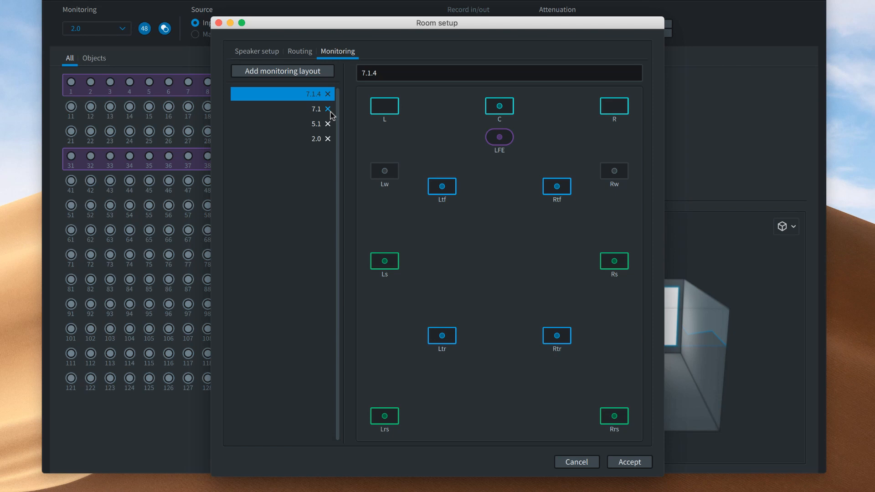
left_click(282, 124)
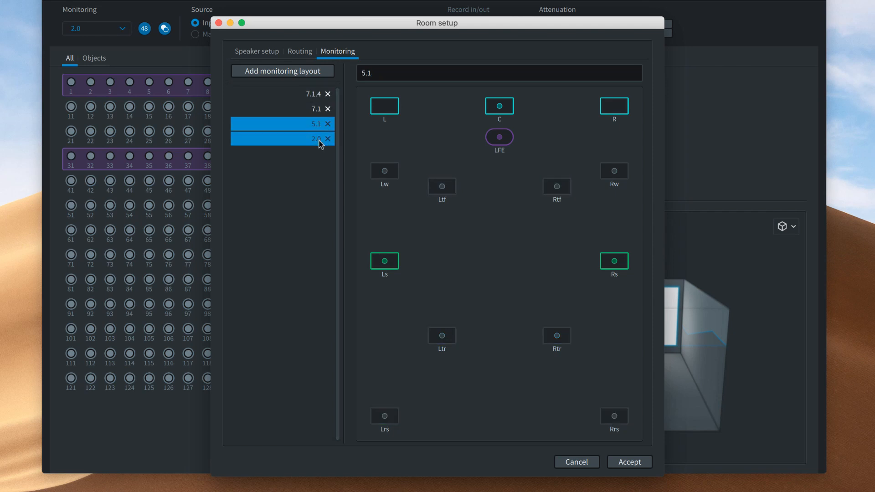
left_click(629, 462)
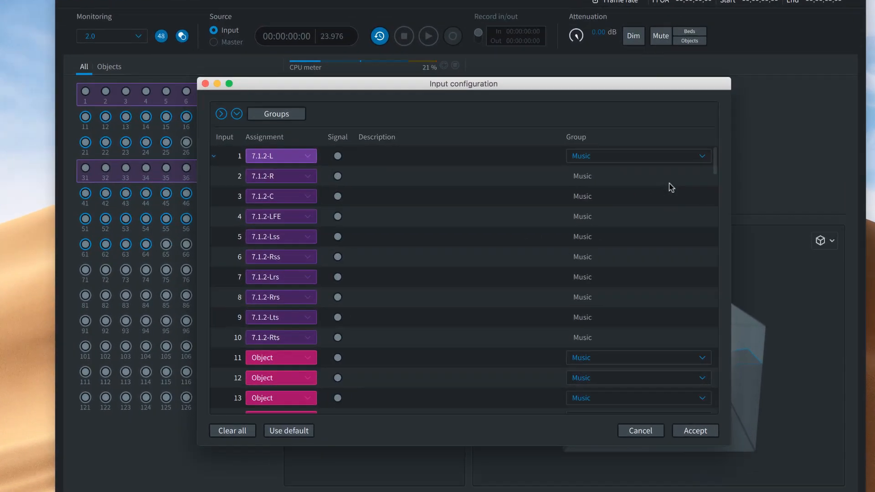
Review the 7.1.2 bed and object inputs, then view the bed's Group choices.
scroll("down", 3)
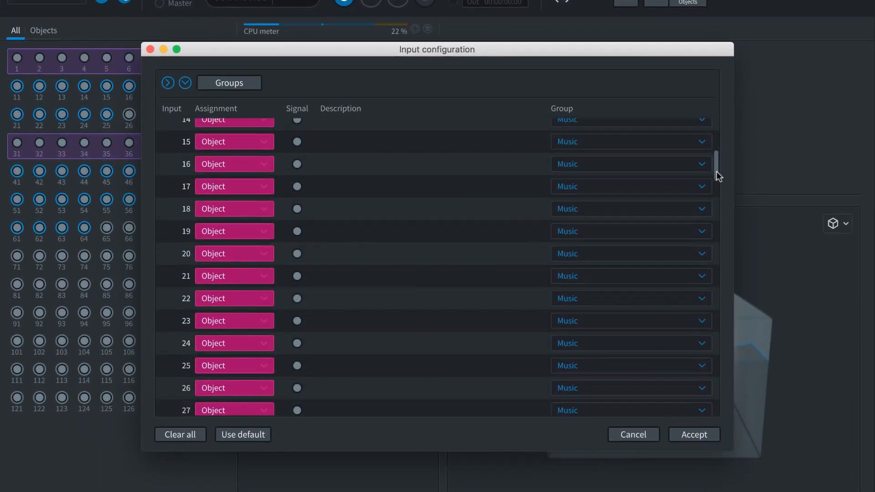
scroll("up", 3)
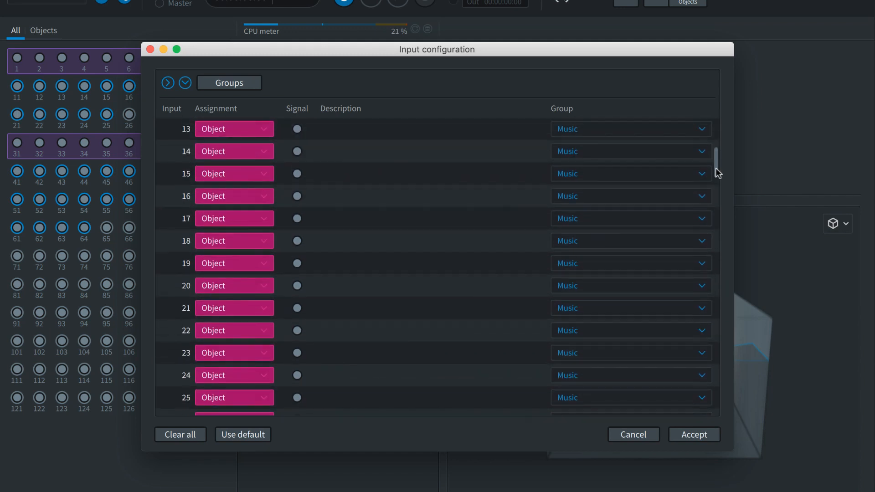
scroll("up", 3)
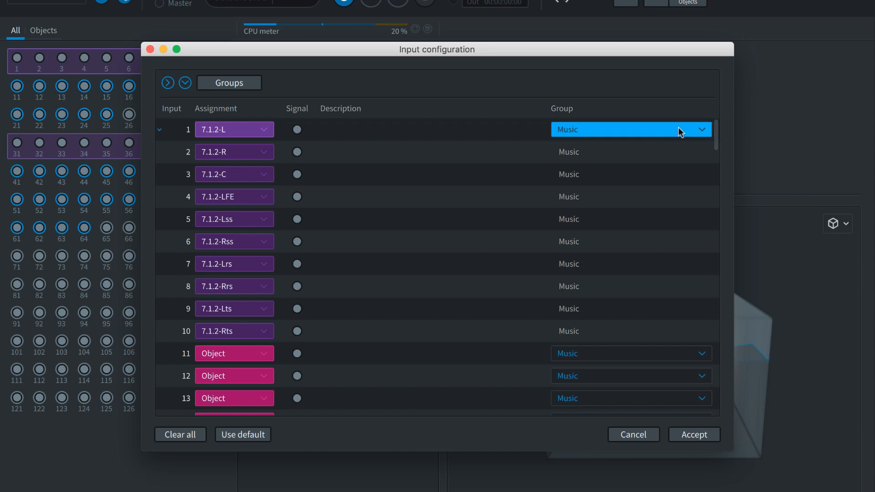
left_click(694, 435)
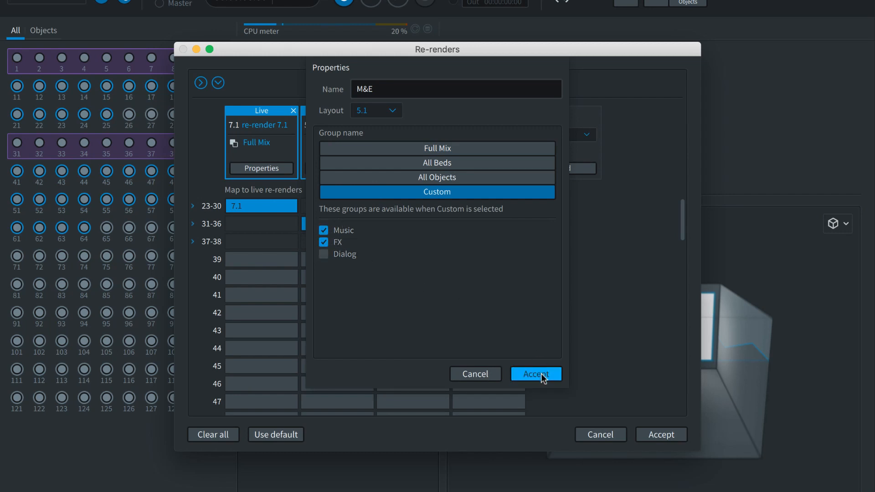
Accept the M&E 5.1 re-render of Music and FX and map it to inputs 39–44.
left_click(535, 373)
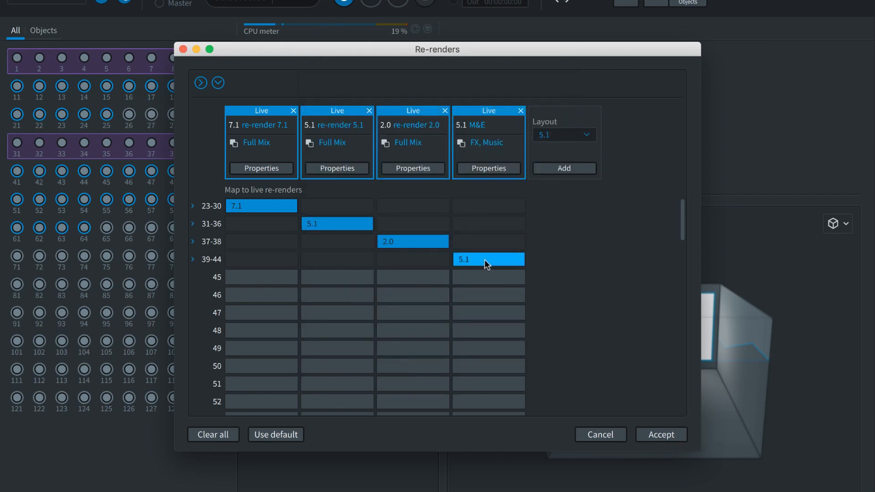
left_click(661, 435)
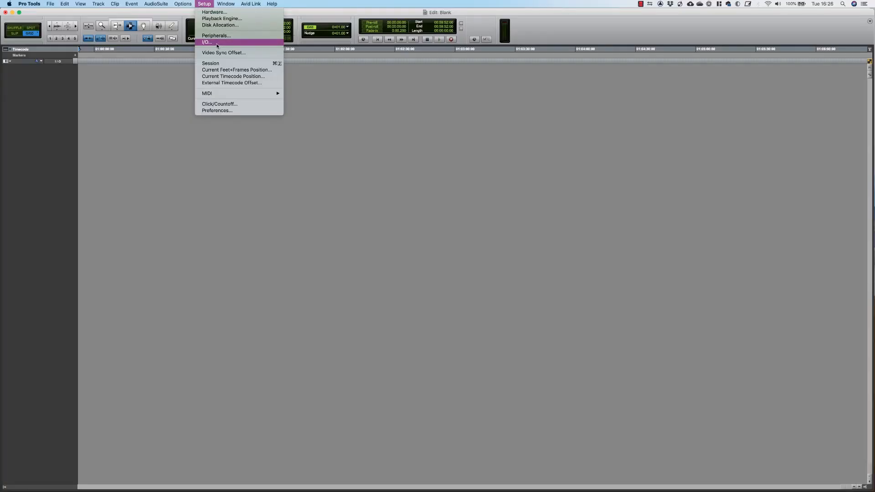
Build Pro Tools' default busses from the Atmos Renderer and review their output routing.
left_click(206, 41)
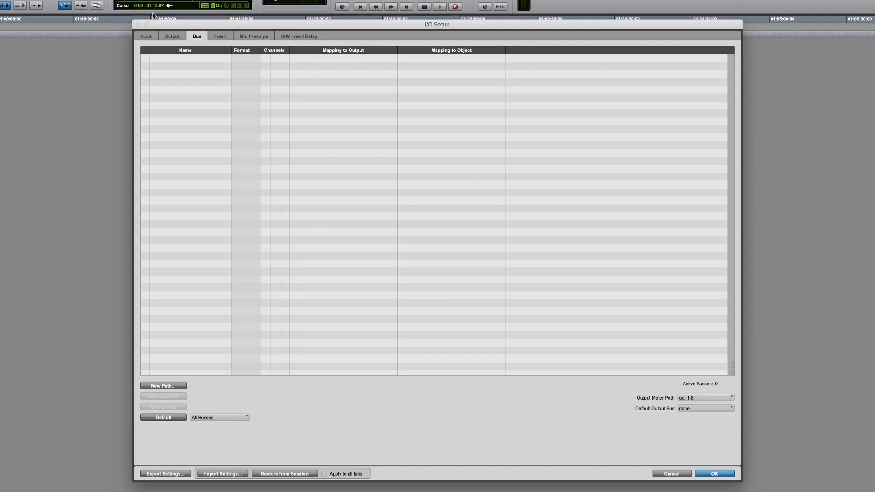
mouse_move(240, 399)
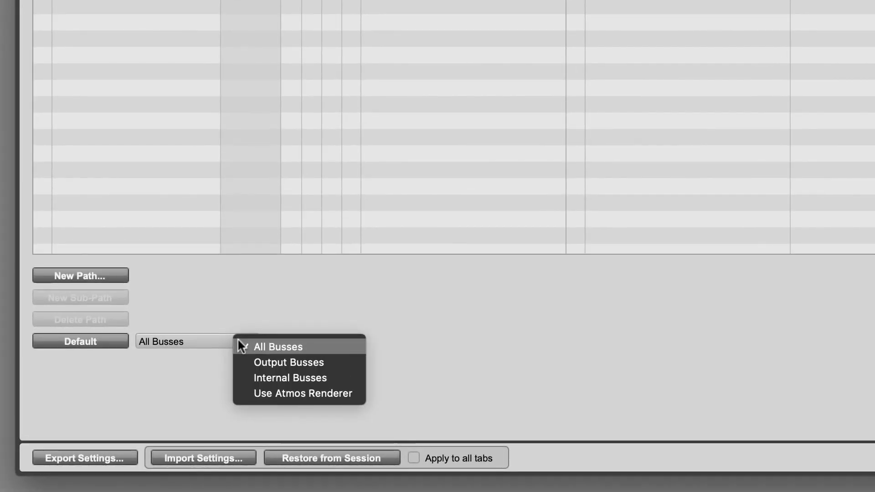
left_click(303, 393)
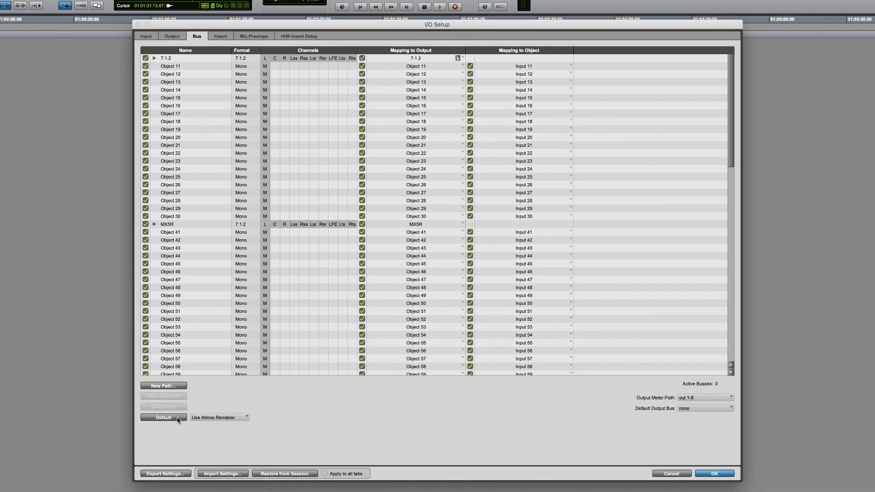
mouse_move(332, 229)
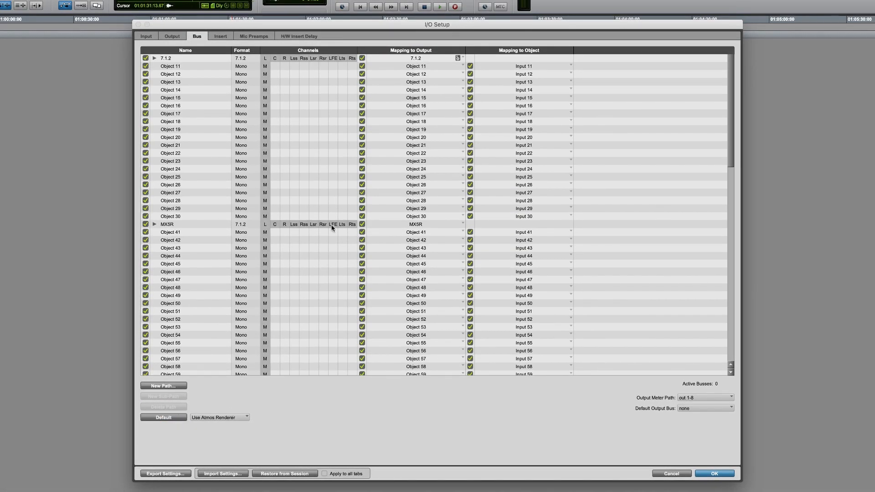
left_click(172, 35)
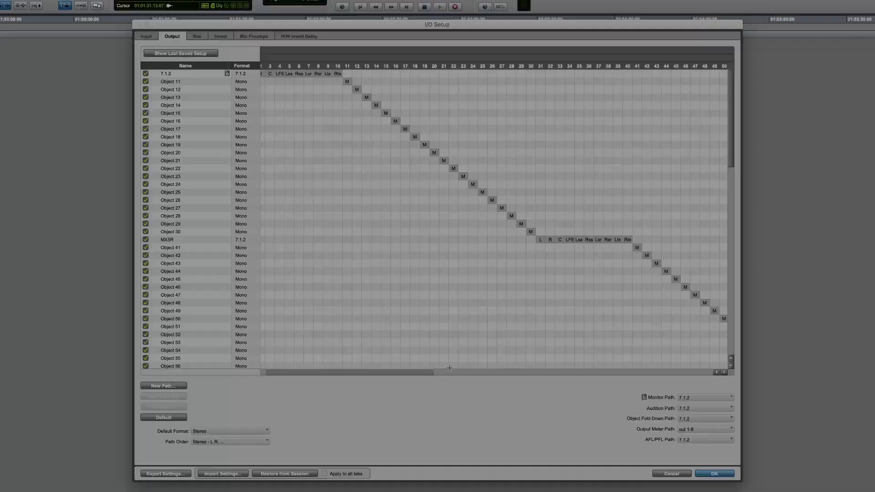
left_click(196, 34)
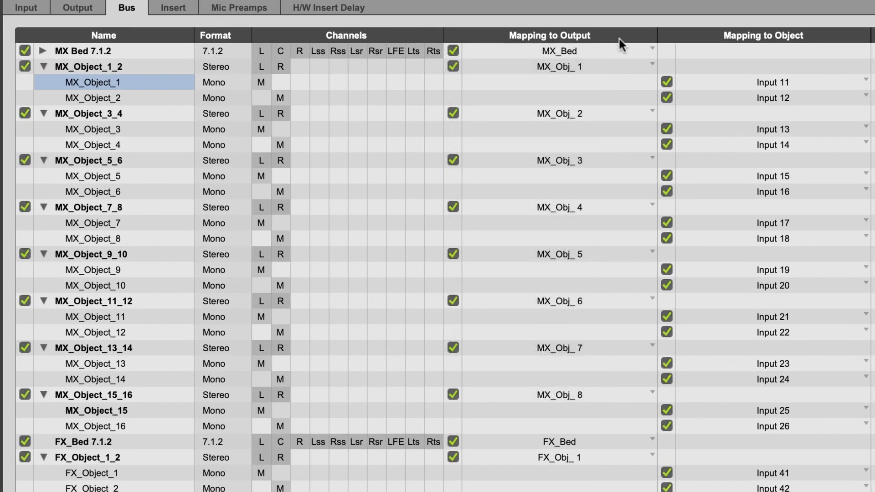
mouse_move(578, 104)
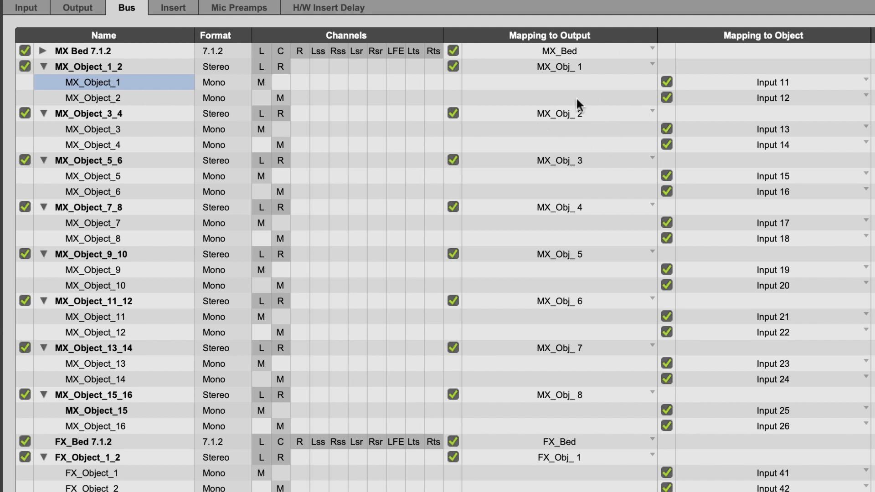
mouse_move(791, 134)
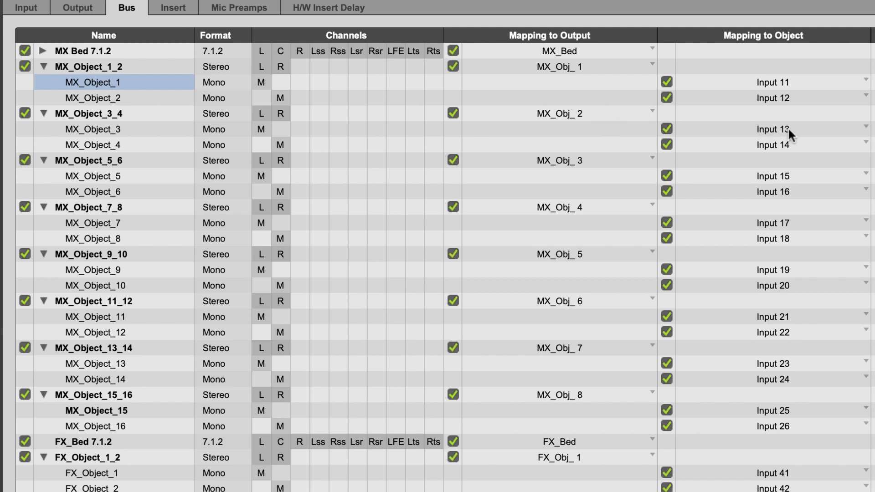
mouse_move(802, 133)
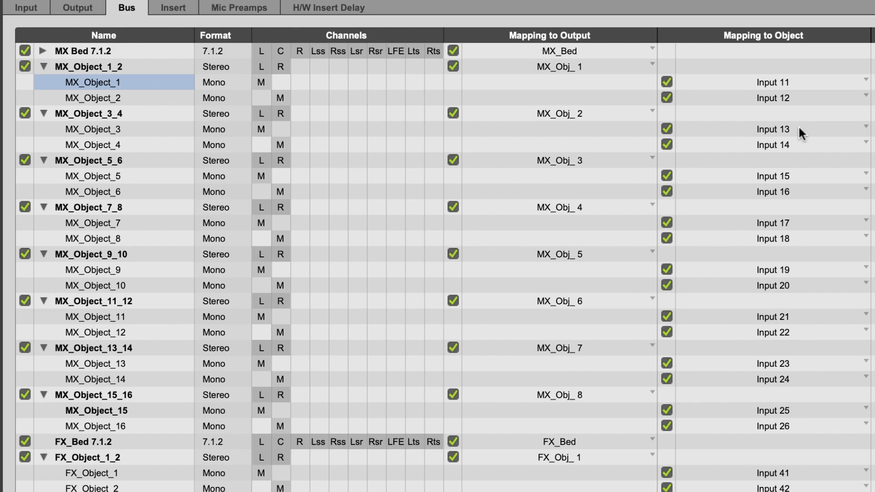